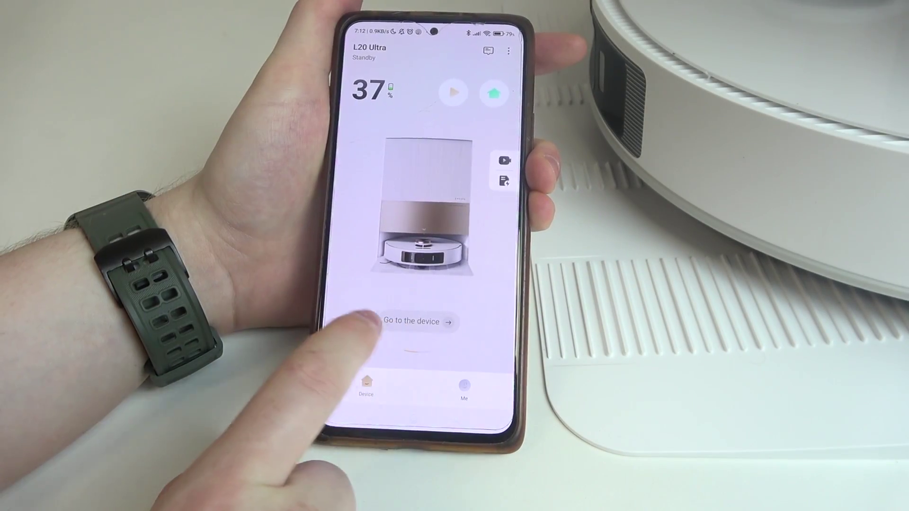
# Step: Open the L20 Ultra robot's page from the Device tab via 'Go to the device'
pyautogui.click(417, 322)
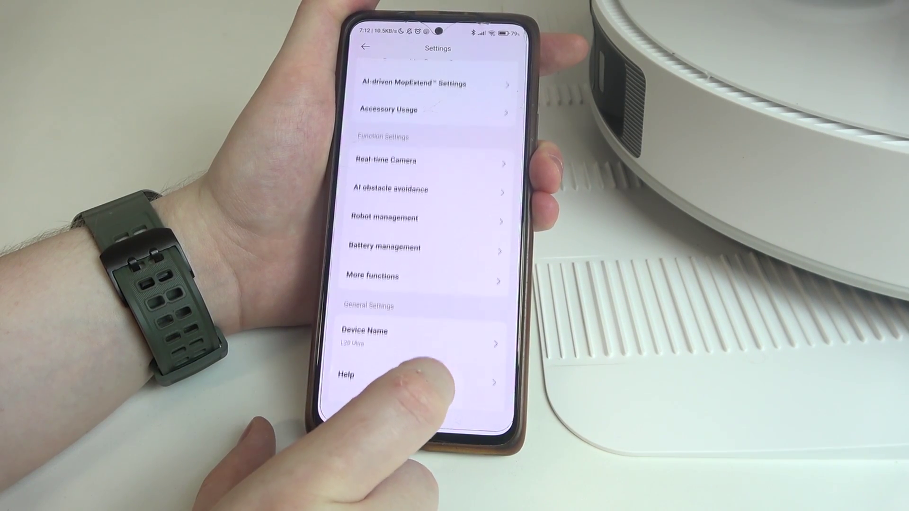
# Step: Scroll the L20 Ultra settings down to firmware update, Wi-Fi management and Delete Device
pyautogui.scroll(-3)
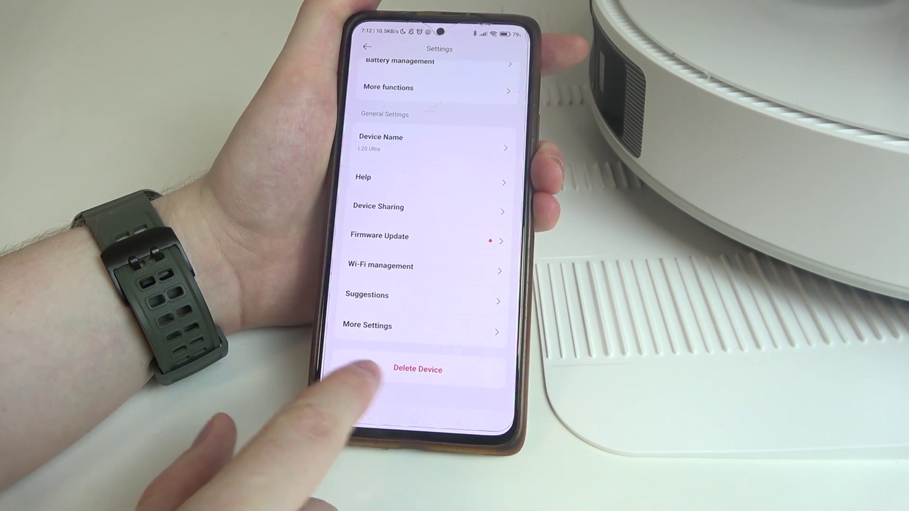